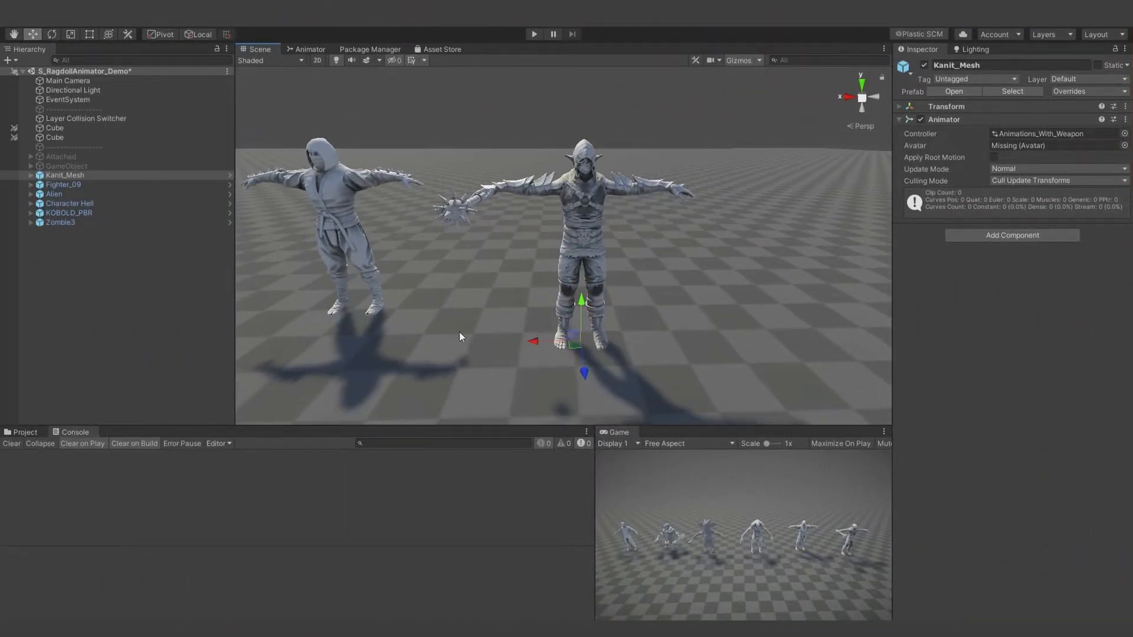
- Add a Ragdoll Animator to Kanit_Mesh, auto-detect its limb bones and size the generated colliders
click(1011, 234)
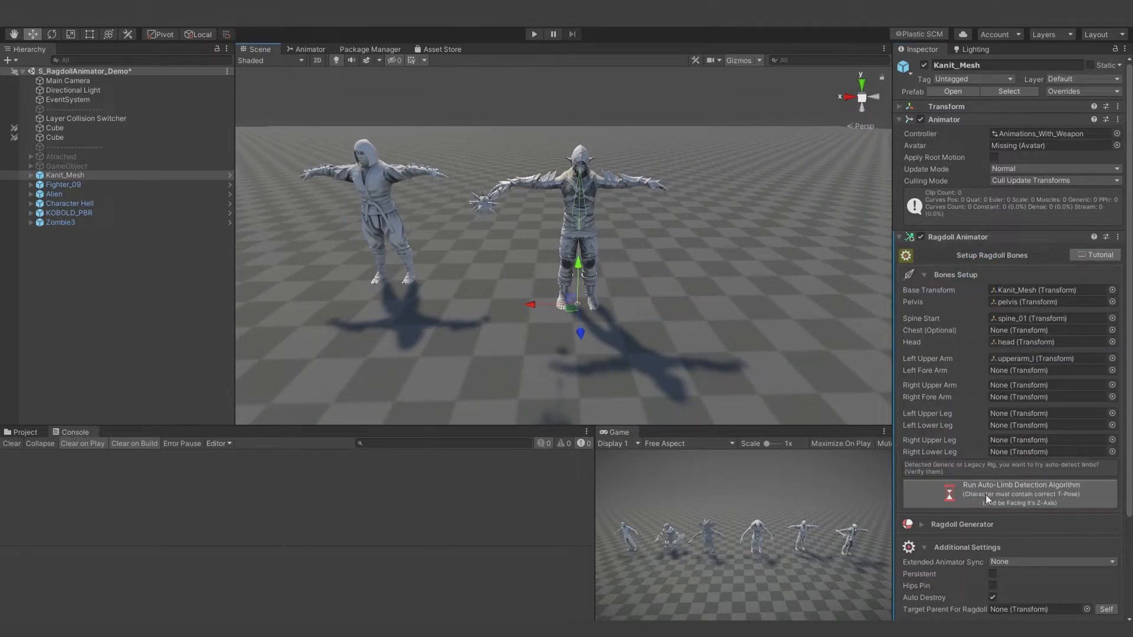
click(1019, 493)
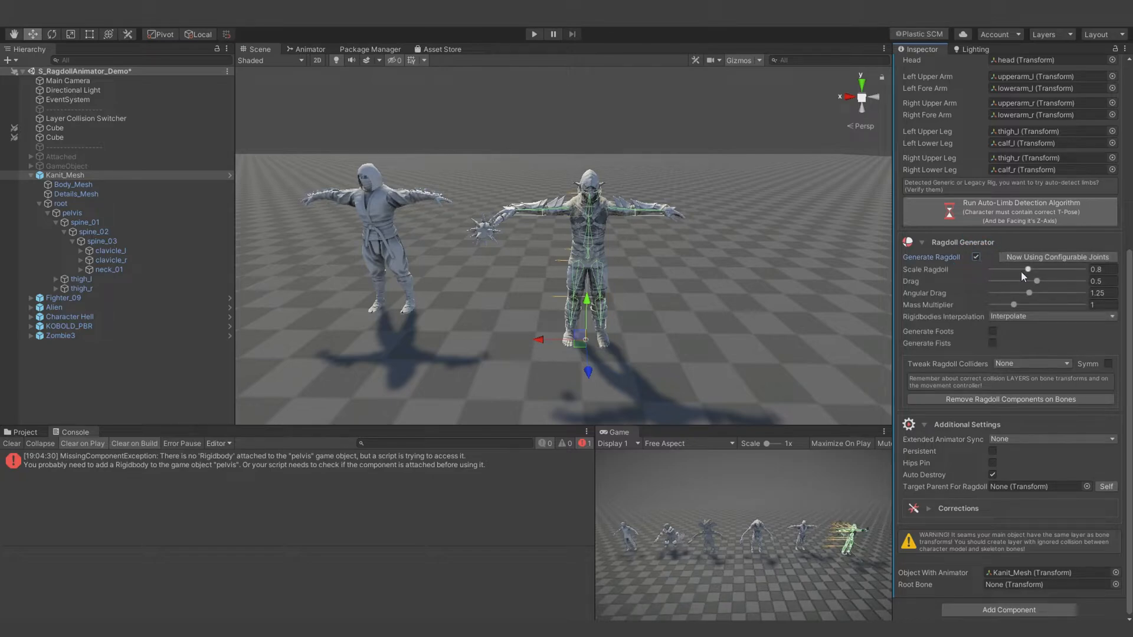
drag(1028, 269, 1054, 269)
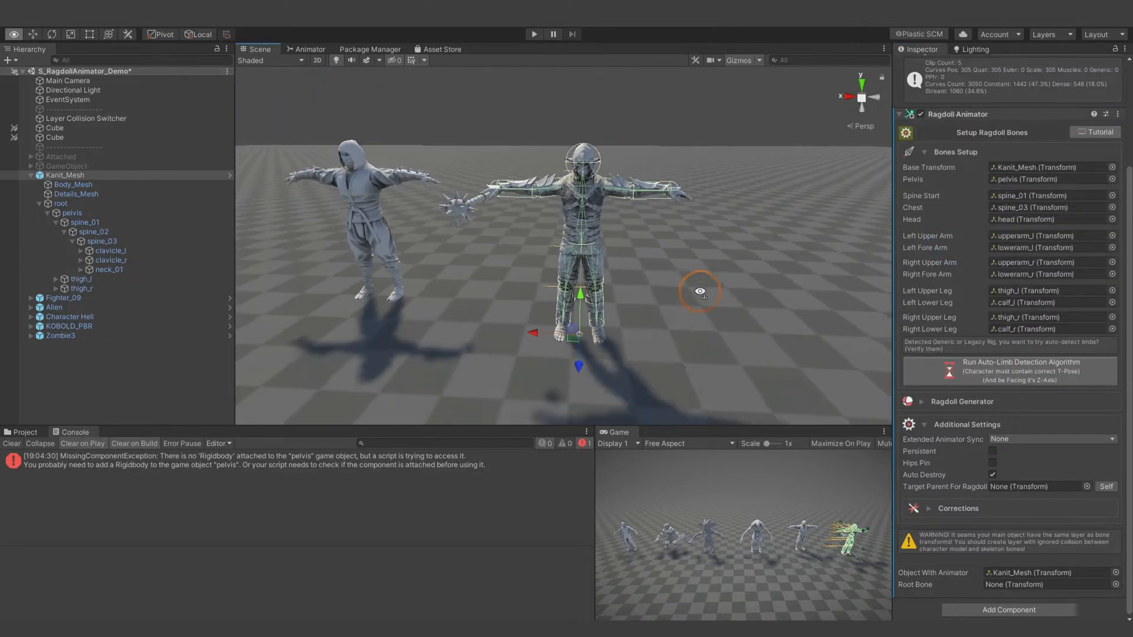
click(534, 34)
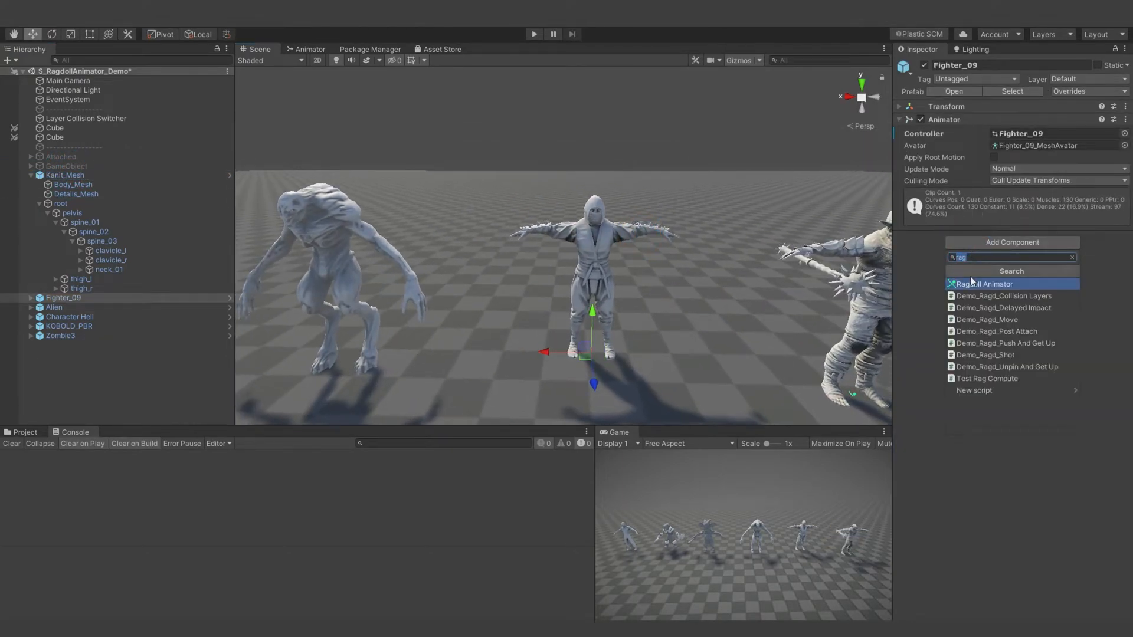
- Add a Ragdoll Animator to Fighter_09 with slightly enlarged colliders and test it in play mode
click(983, 284)
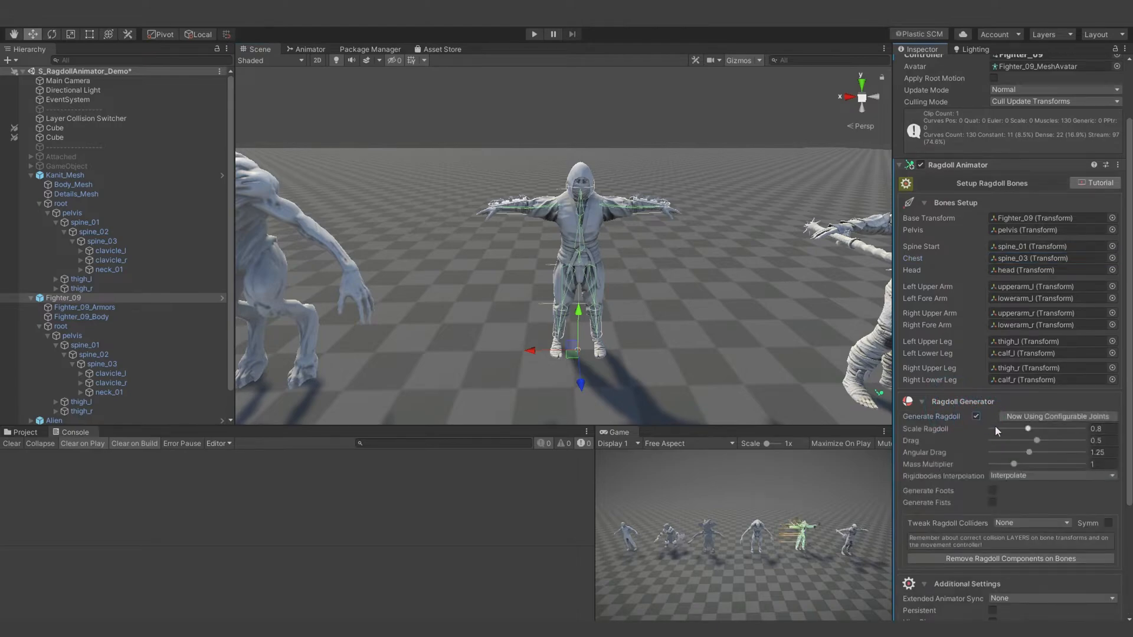
drag(1029, 428, 1041, 429)
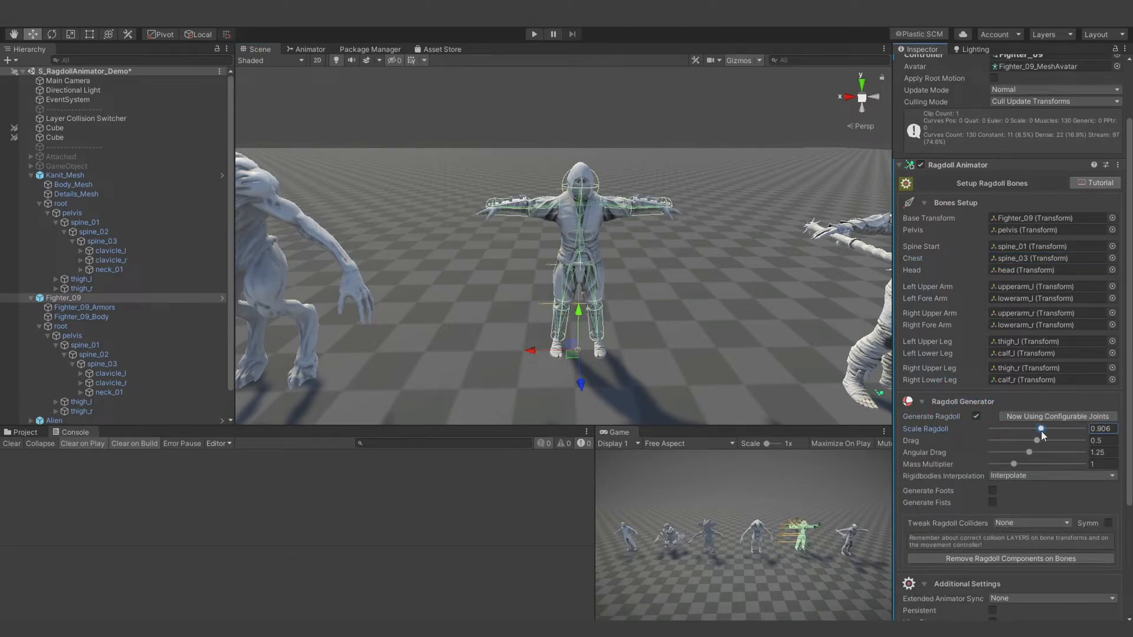
click(533, 34)
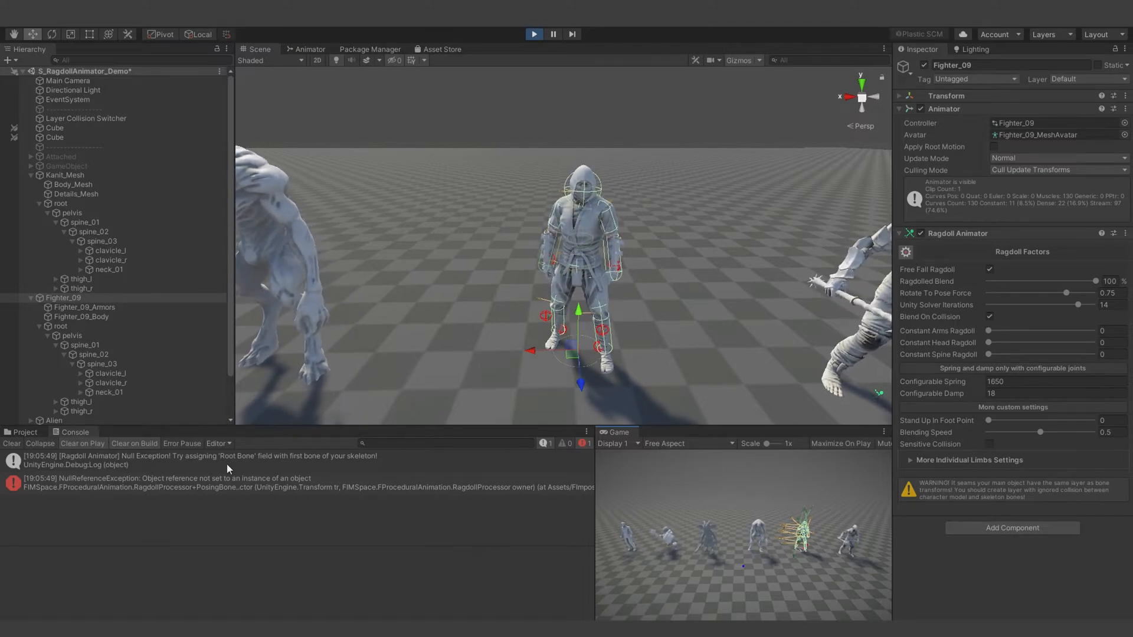
- Fix the root bone error by assigning root as Root Bone, then retest the fall
click(201, 455)
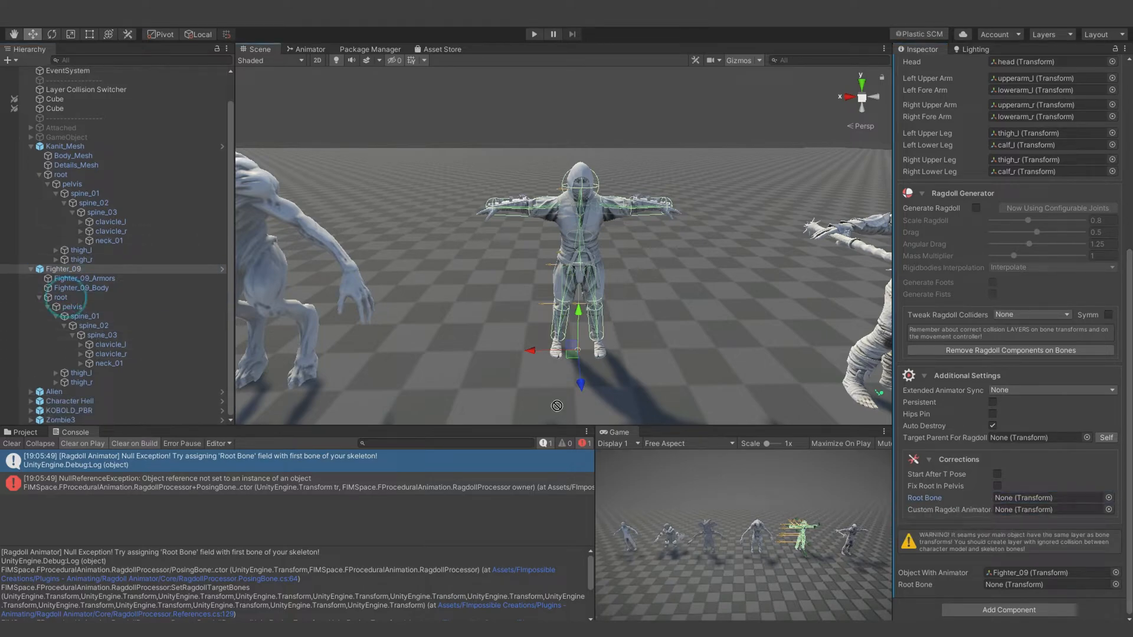
click(1048, 497)
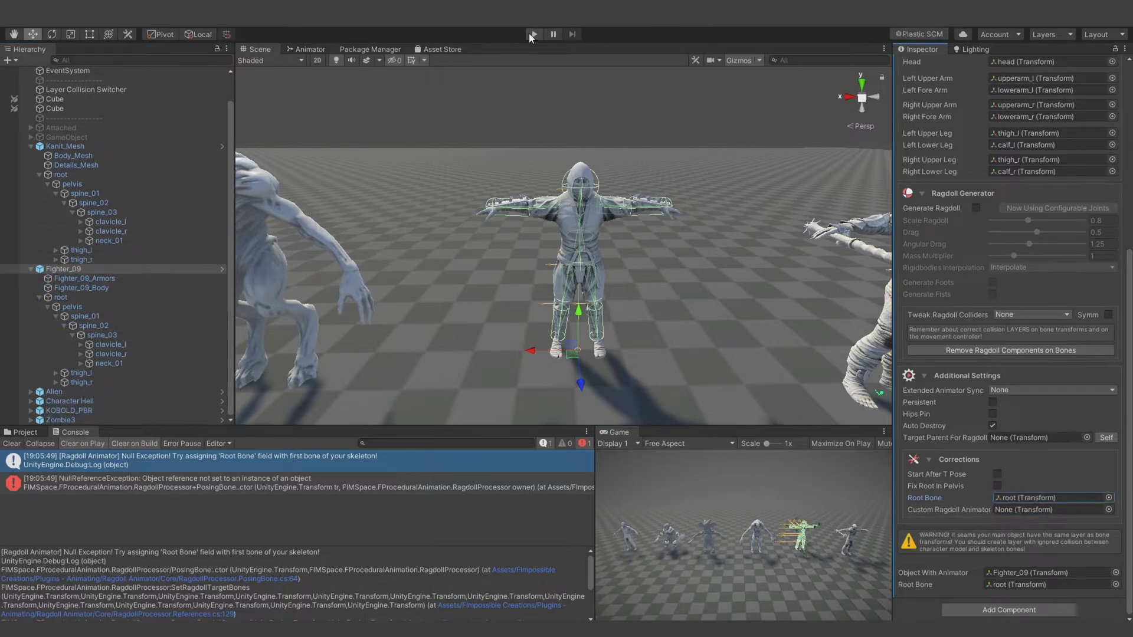
click(533, 34)
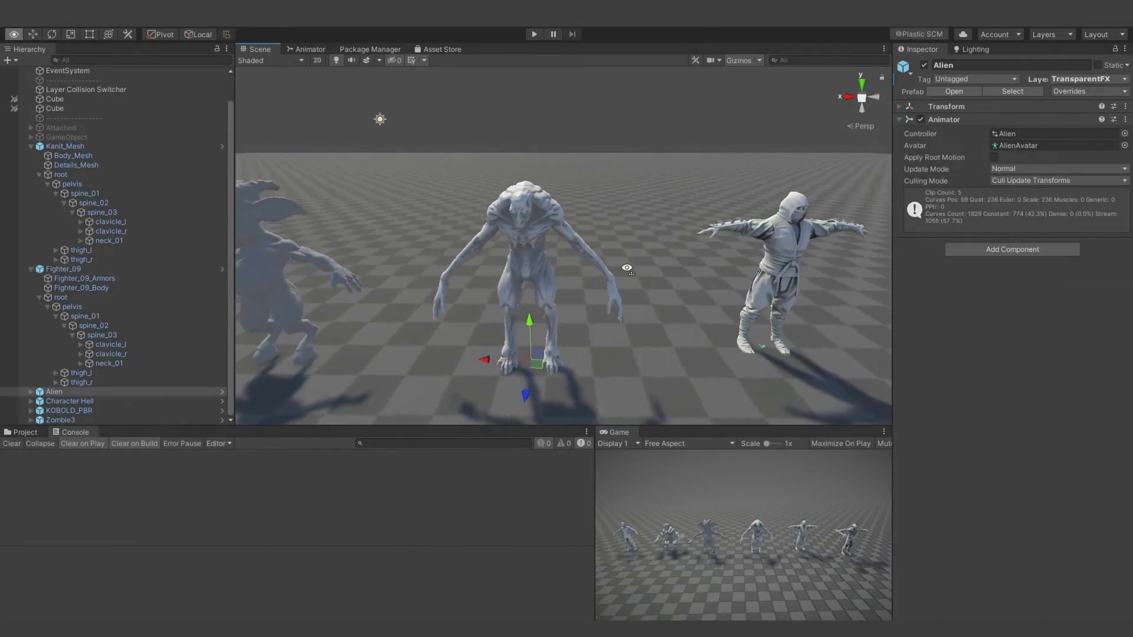
- Add a Ragdoll Animator to Alien and auto-detect its limb bones
click(1011, 249)
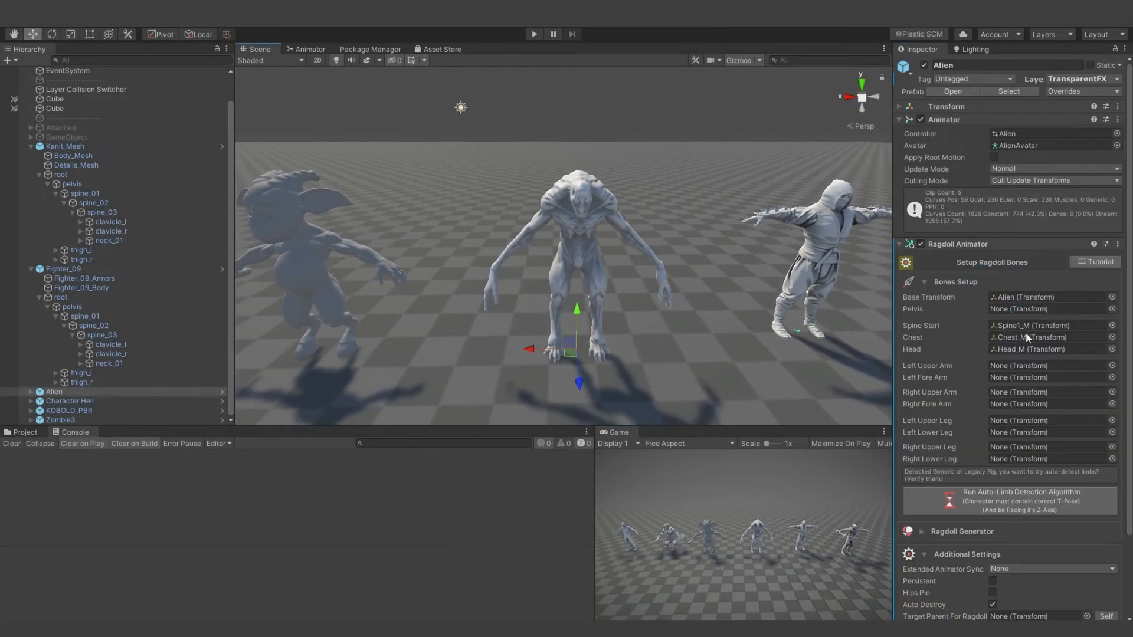
click(1019, 497)
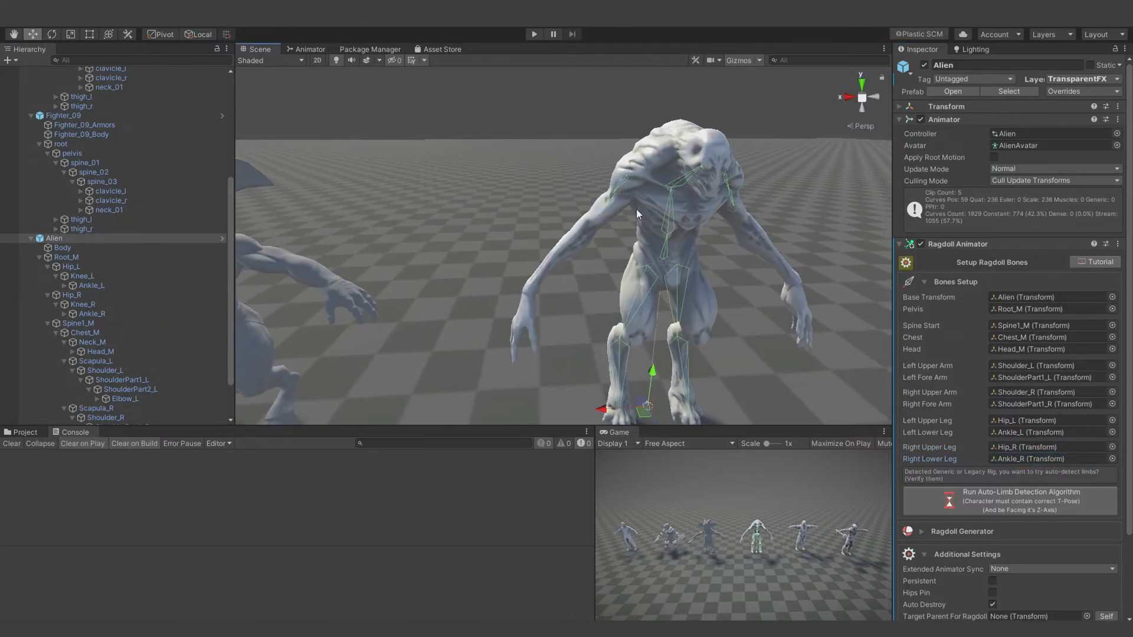
- Map the arms to ShoulderPart1_L, Elbow_L and ShoulderPart1_R
click(101, 369)
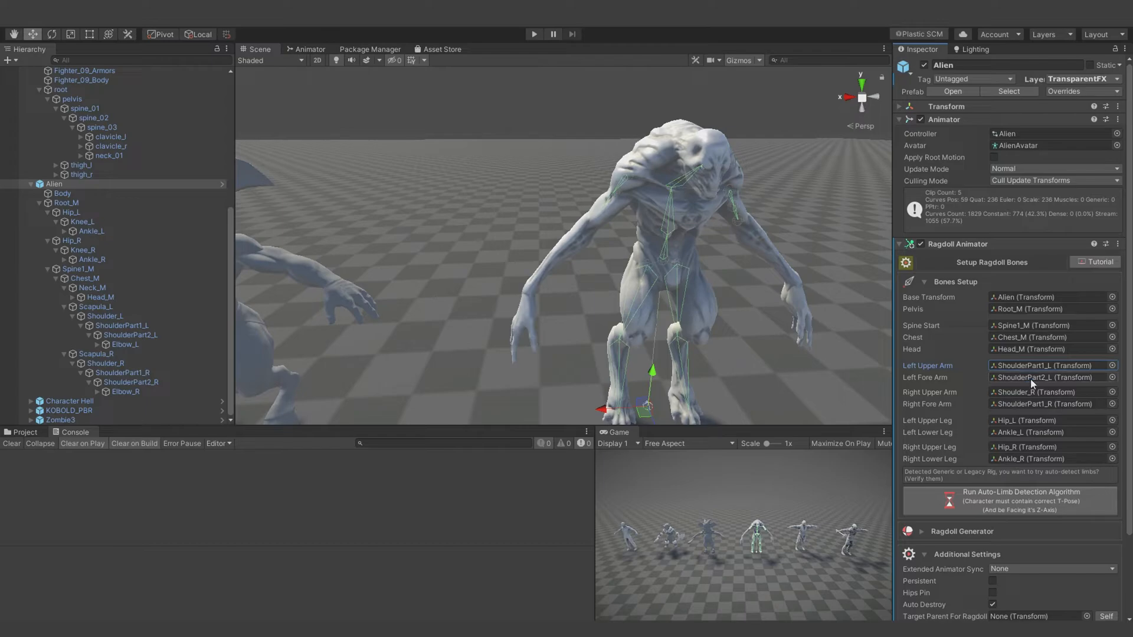
click(1048, 378)
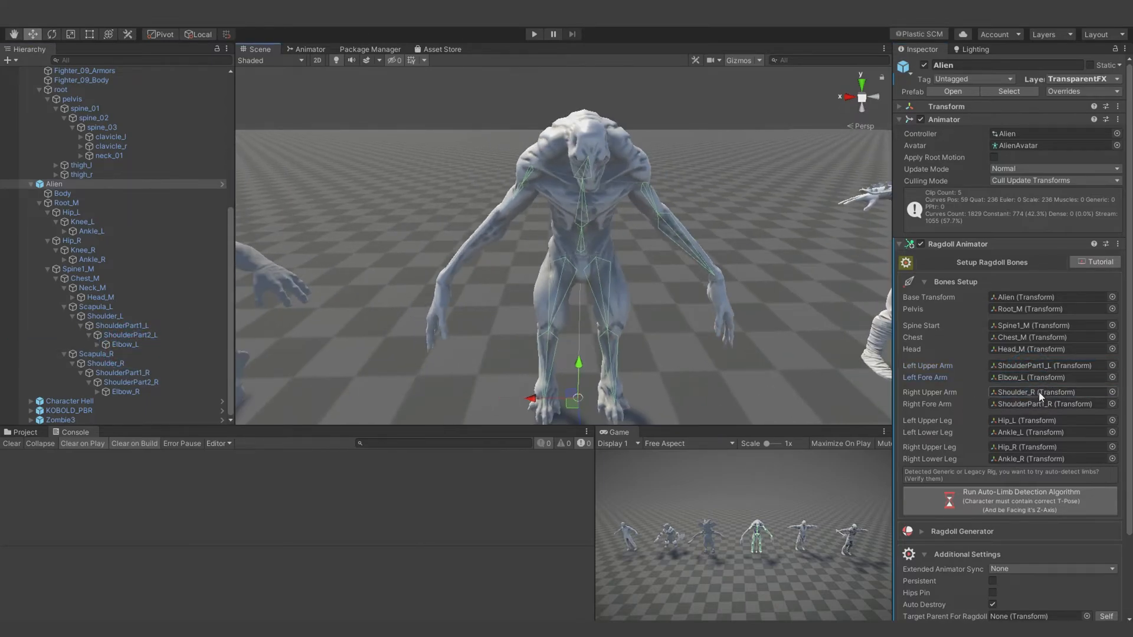
click(101, 362)
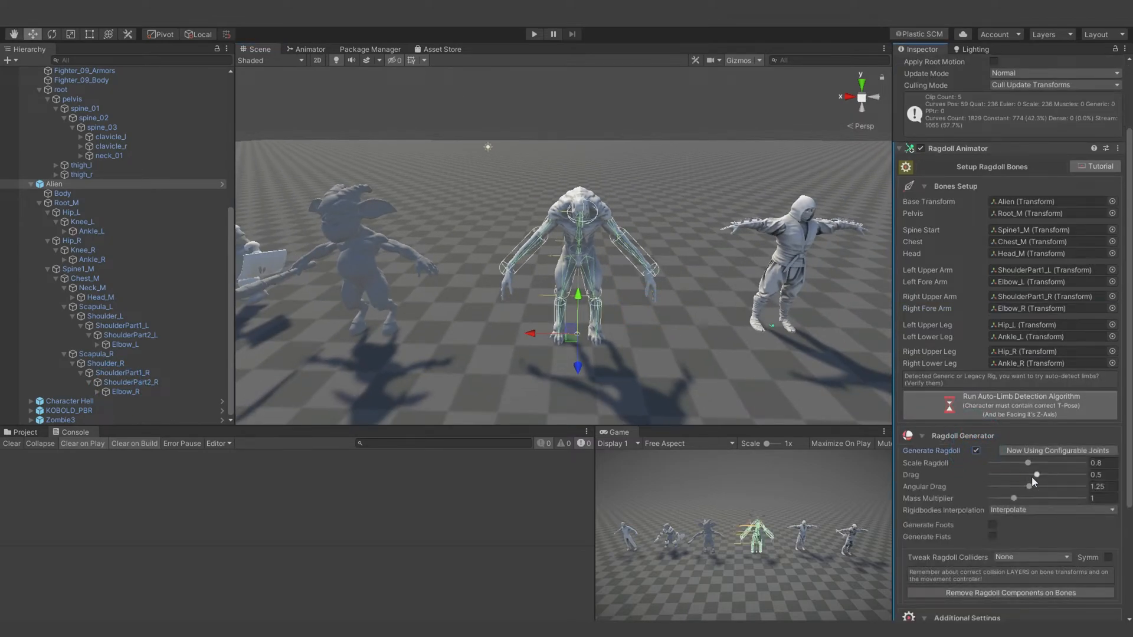
- Slightly enlarge the Alien's ragdoll colliders and watch it fall in play mode
drag(1025, 463, 1029, 463)
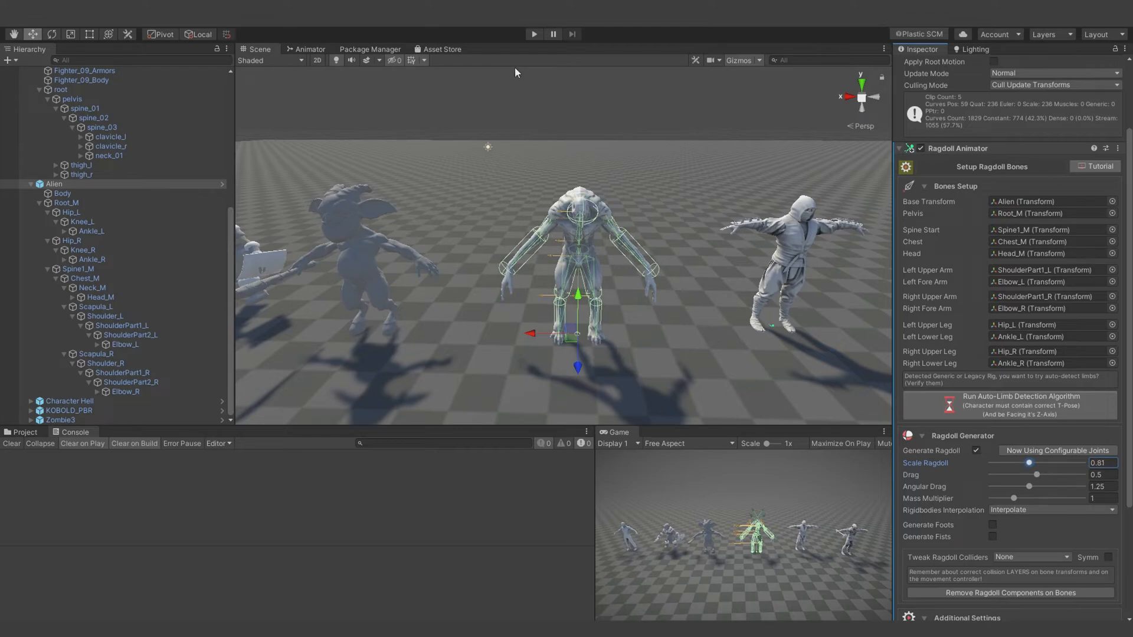
click(533, 34)
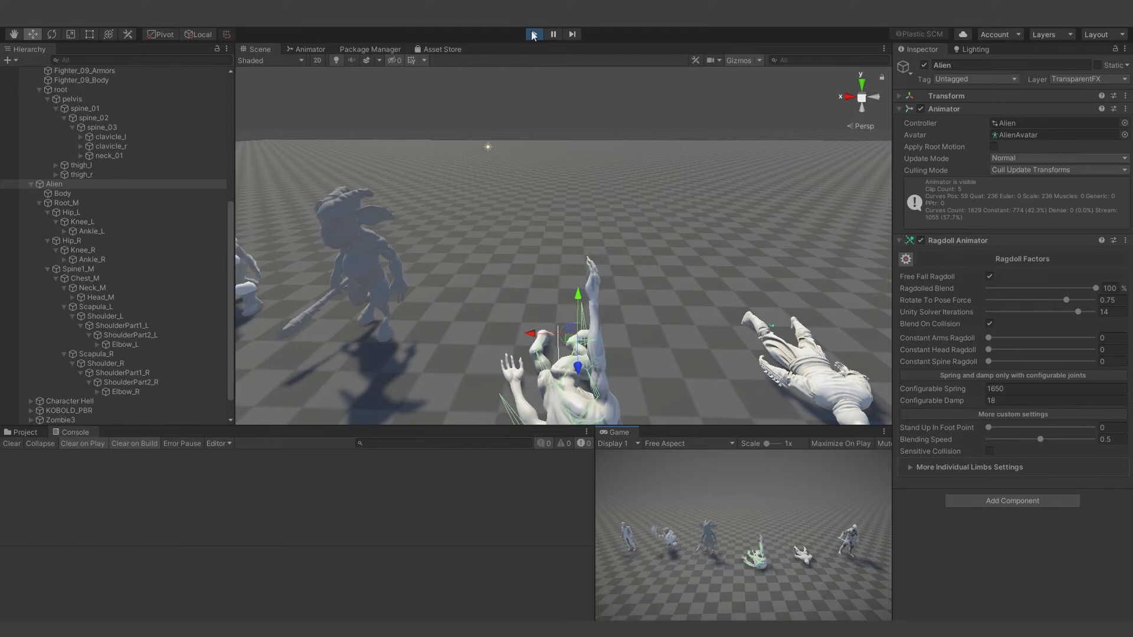
click(533, 34)
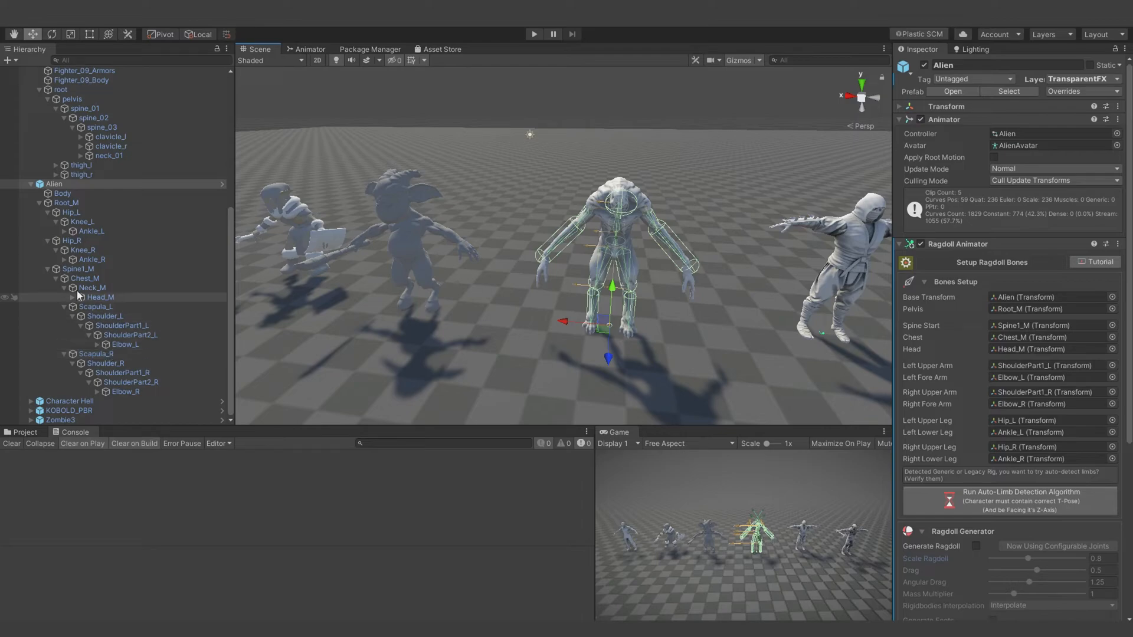
- Inspect the physics on the Alien's Chest_M bone, then select Character Hell
click(86, 278)
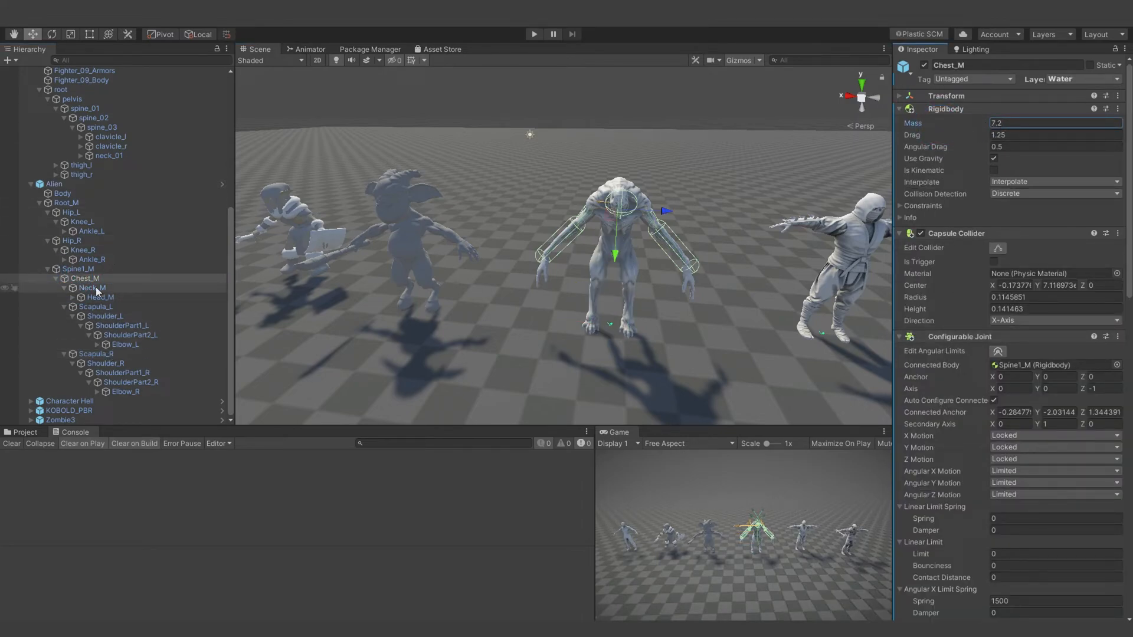
click(99, 298)
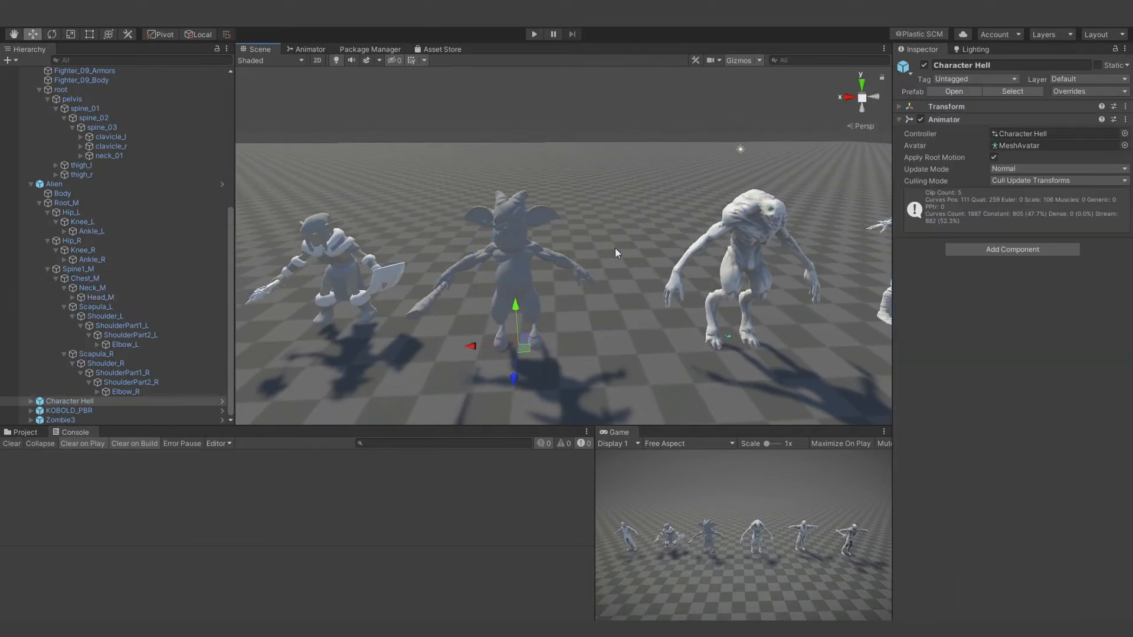
- Add a Ragdoll Animator to Character Hell and generate its ragdoll colliders
click(1013, 248)
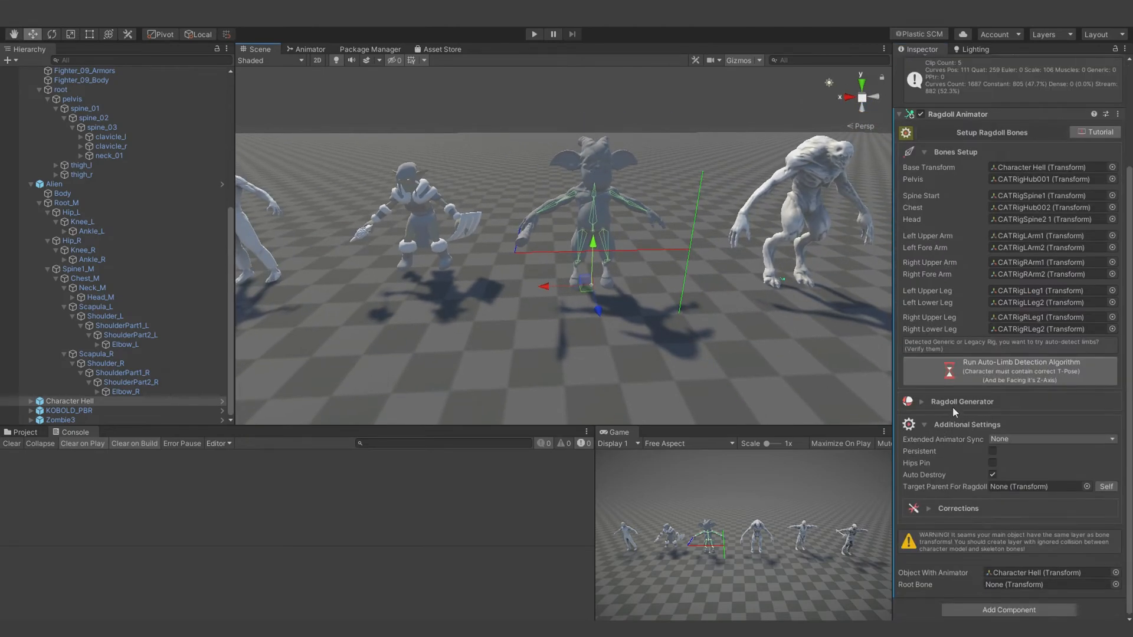
click(976, 417)
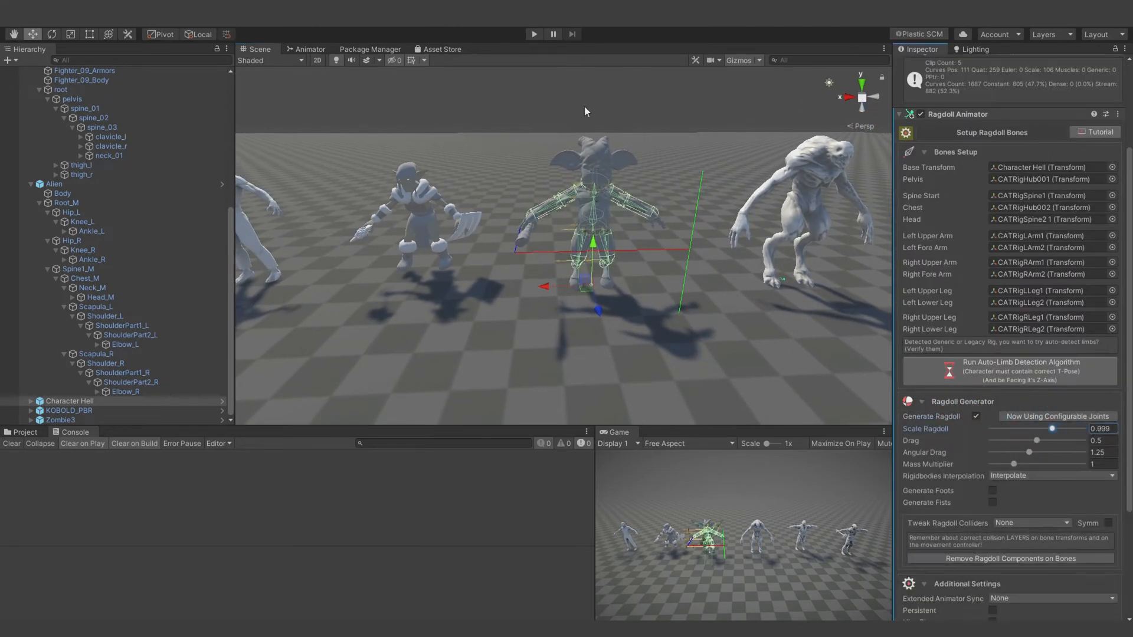
click(533, 34)
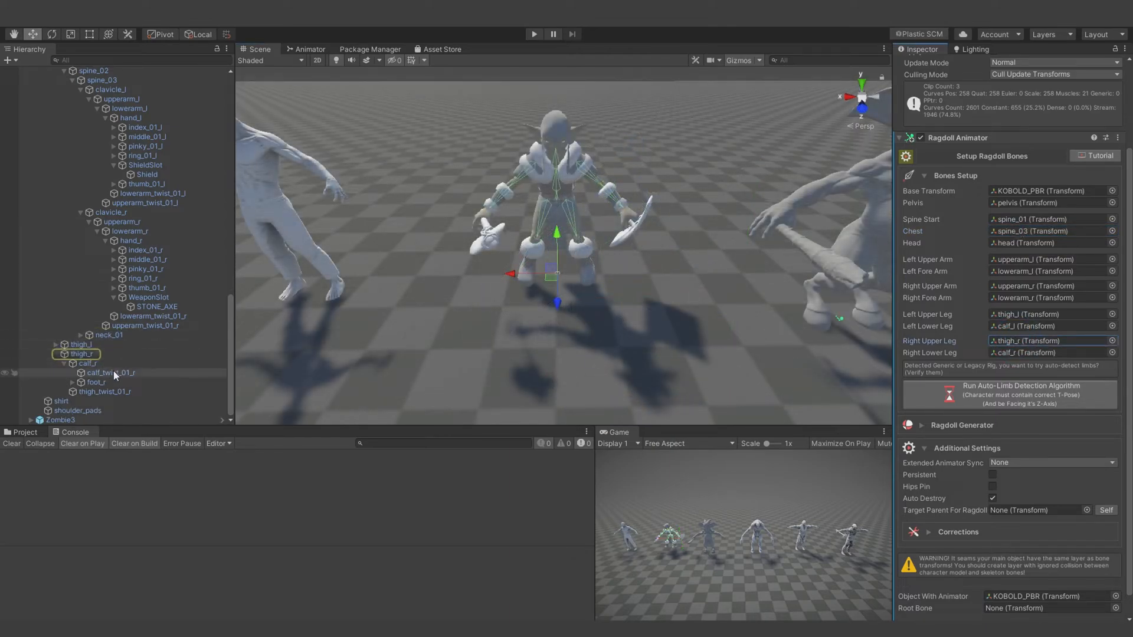
- Generate slightly smaller ragdoll colliders on KOBOLD_PBR and test the fall in play mode
click(108, 371)
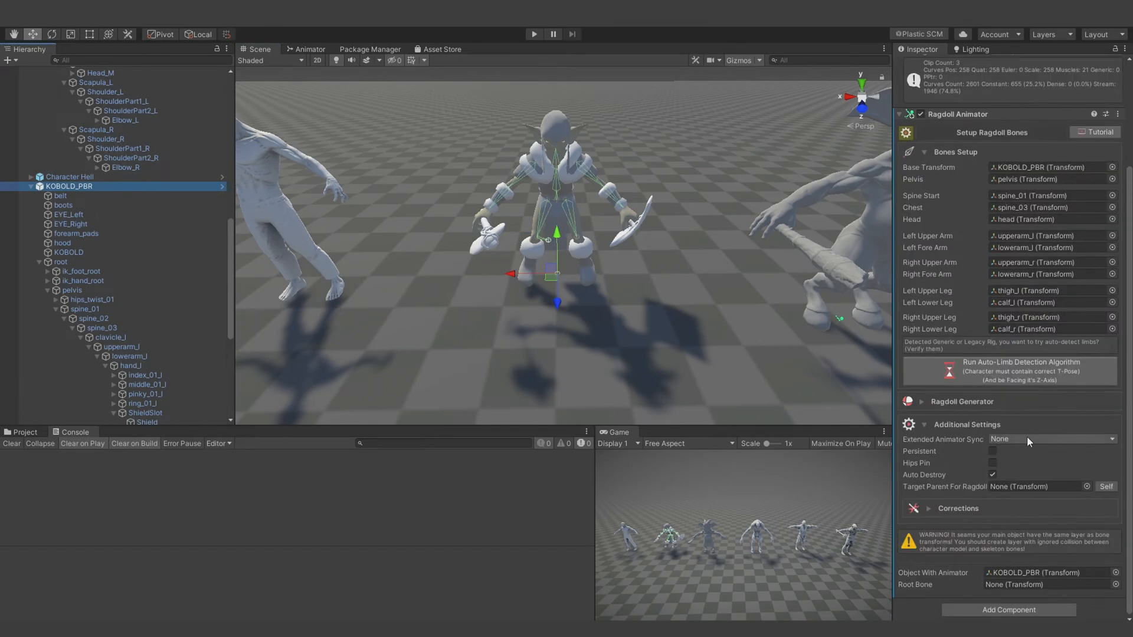
click(976, 416)
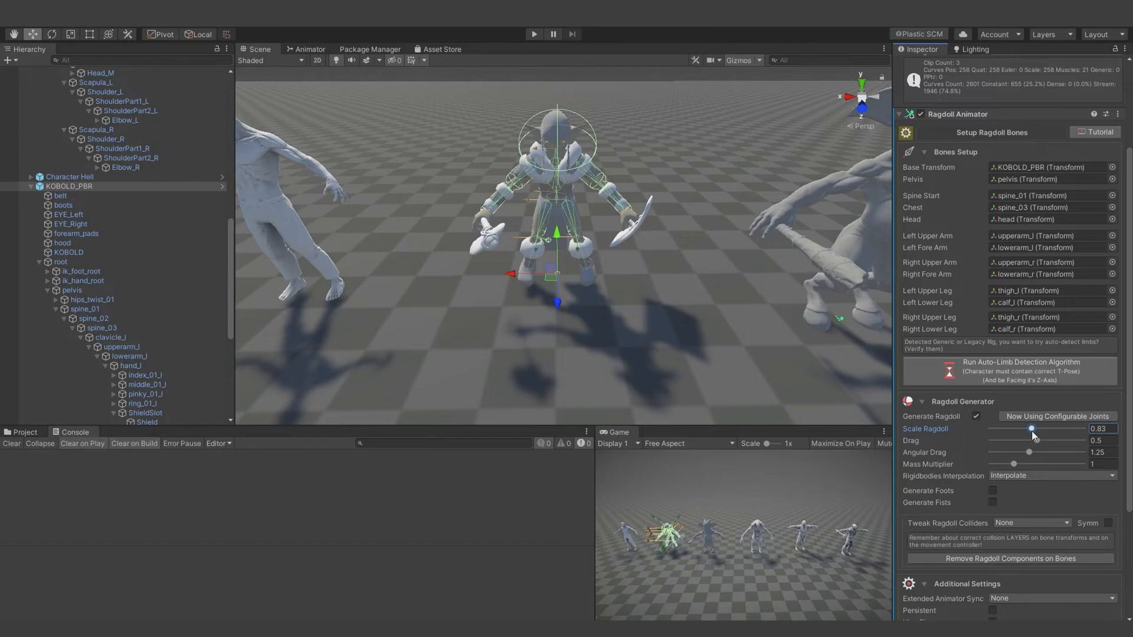
drag(1031, 429, 1041, 428)
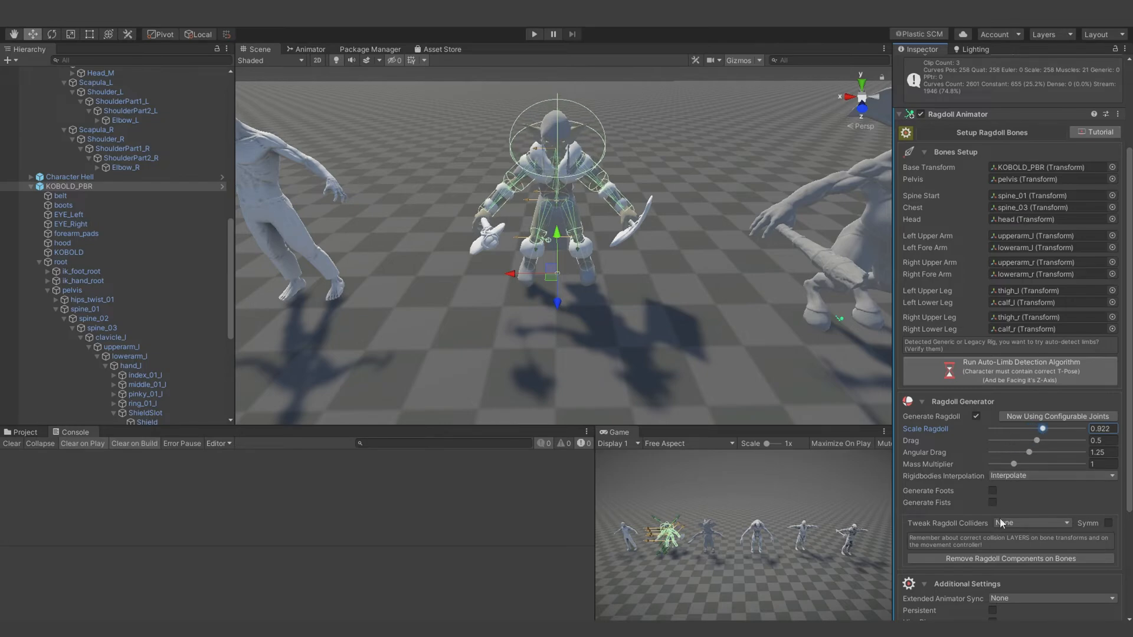
click(1029, 522)
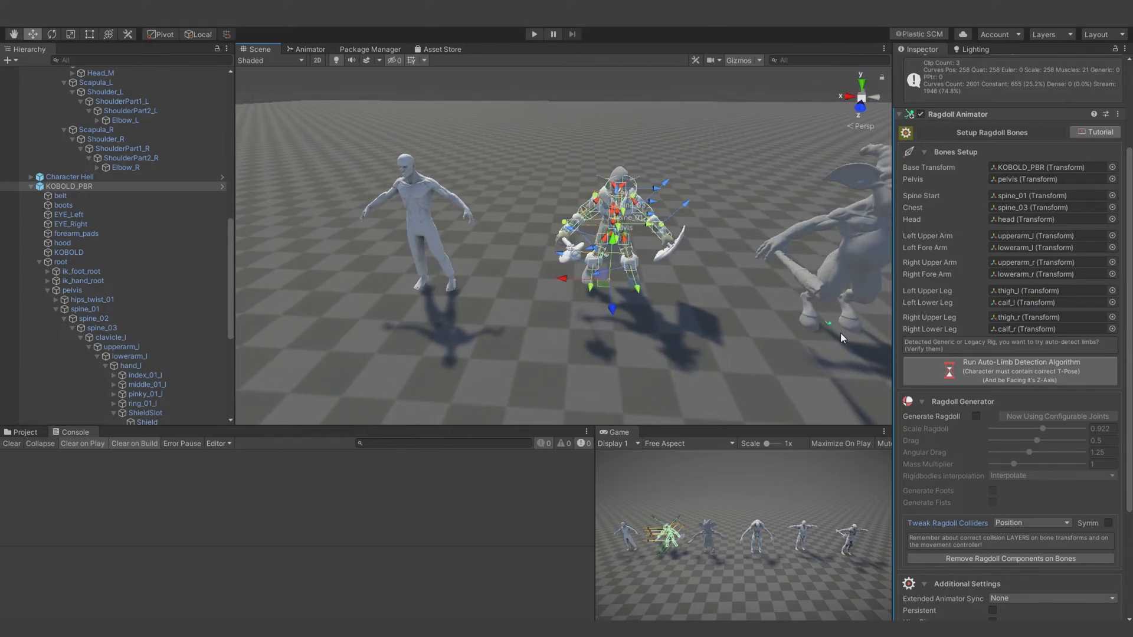
click(533, 34)
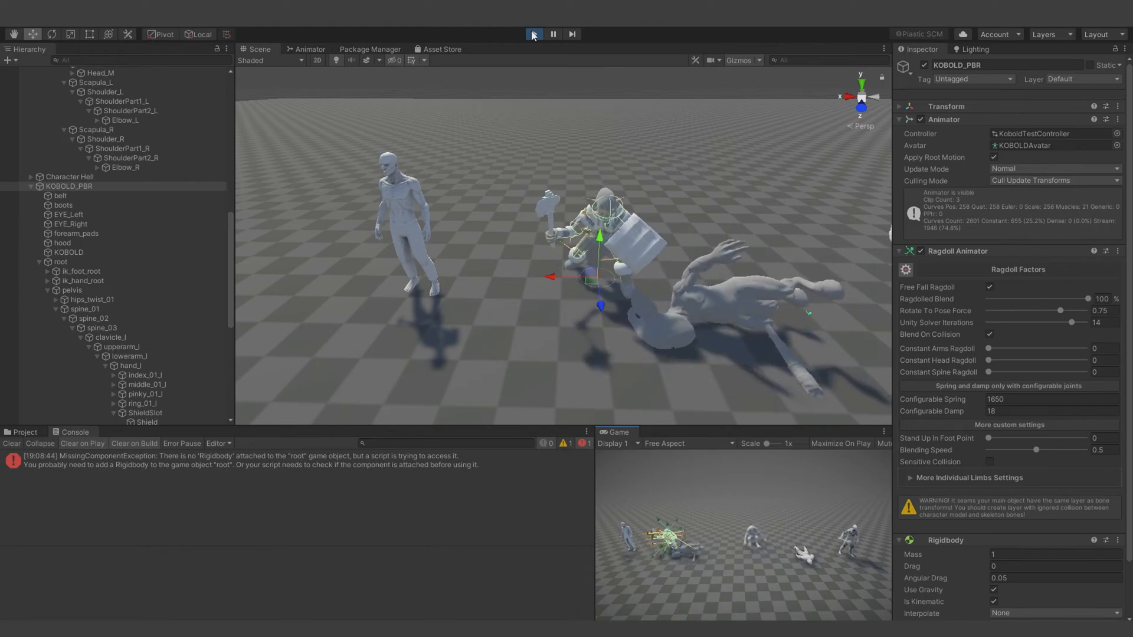
click(533, 34)
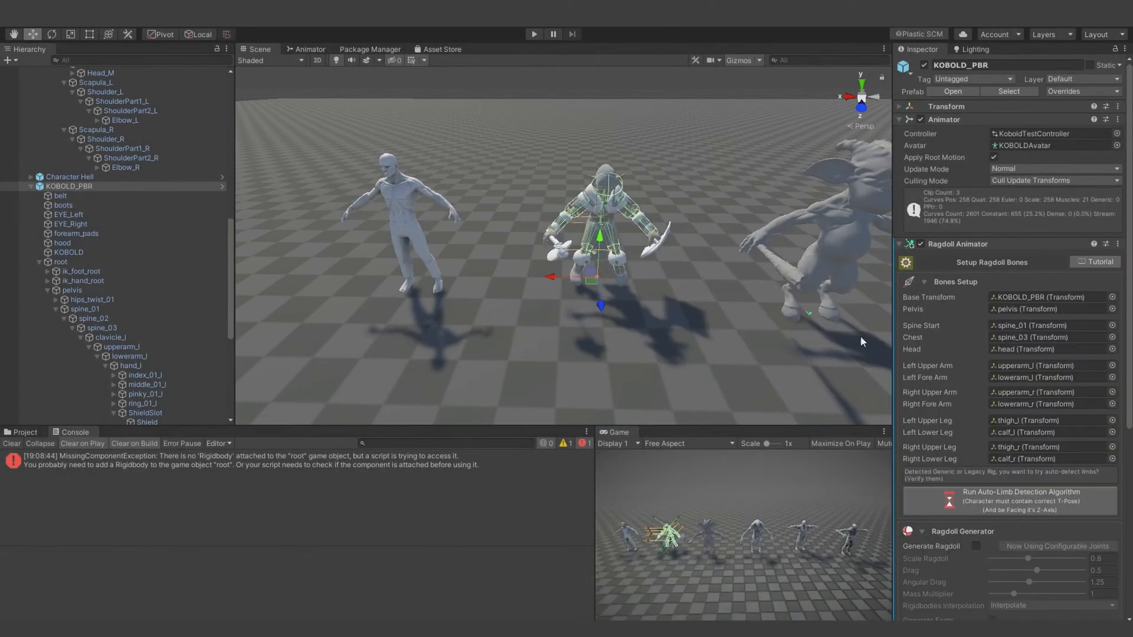
- Assign root as KOBOLD_PBR's Root Bone and move on to Zombie3
scroll(down, 3)
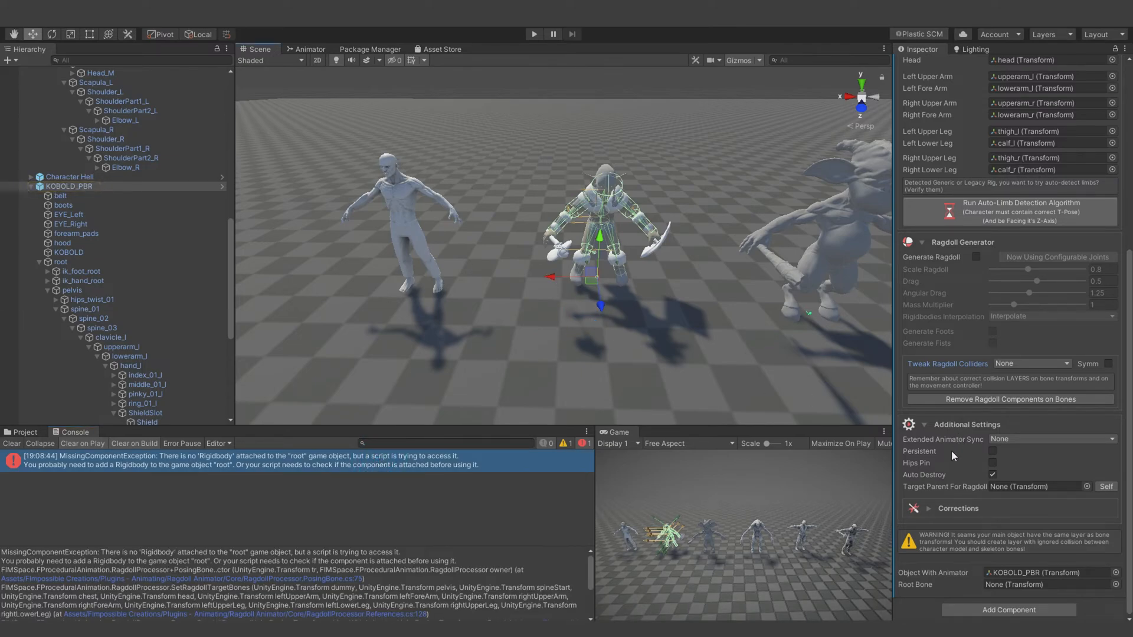
click(68, 186)
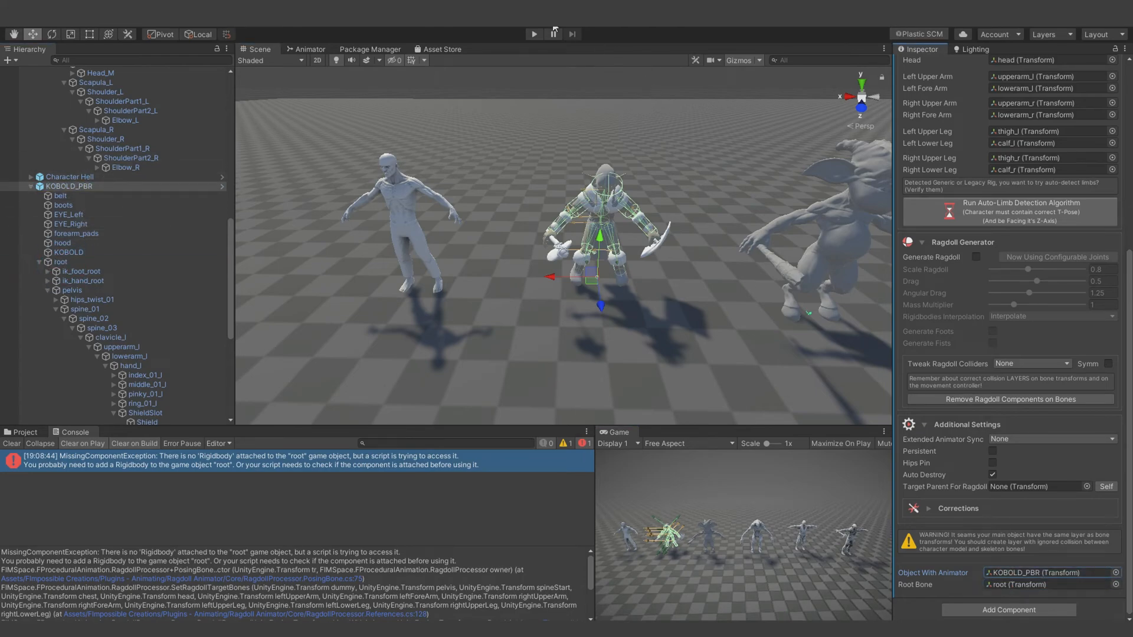
click(533, 34)
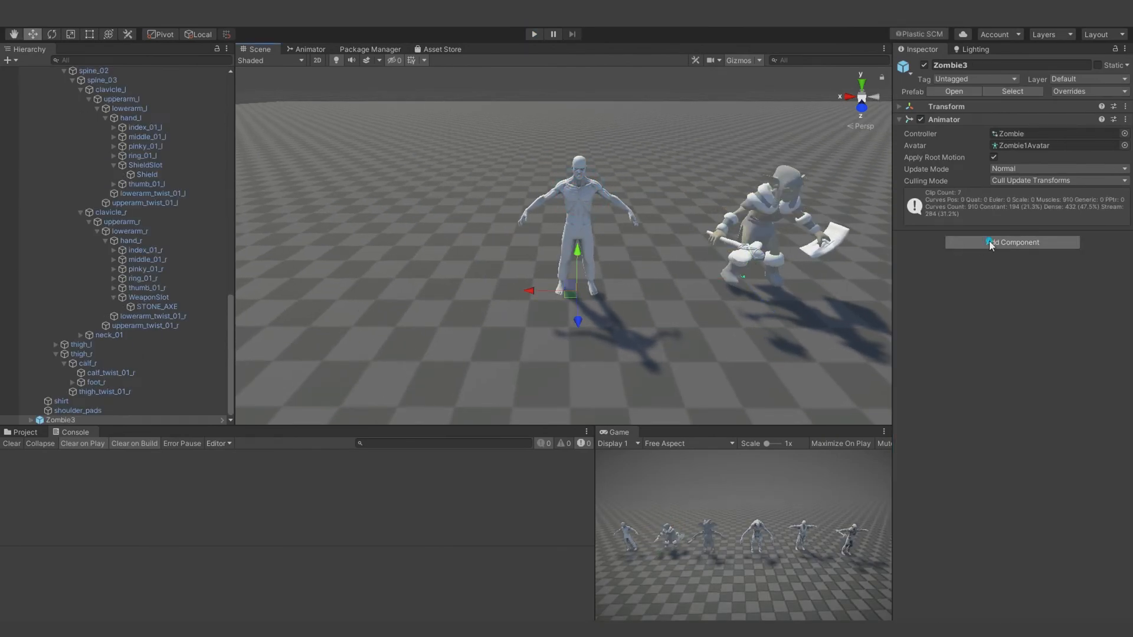
- Add a Ragdoll Animator to Zombie3 with Base HumanSpine2 as chest bone and start a play-mode test
click(1011, 242)
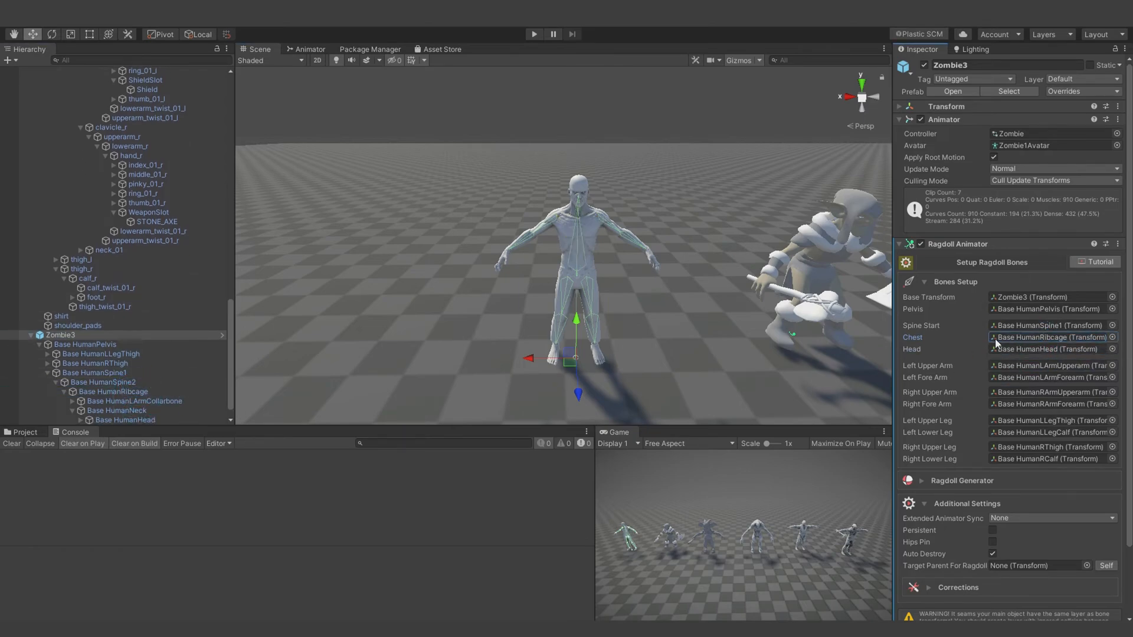
click(1047, 337)
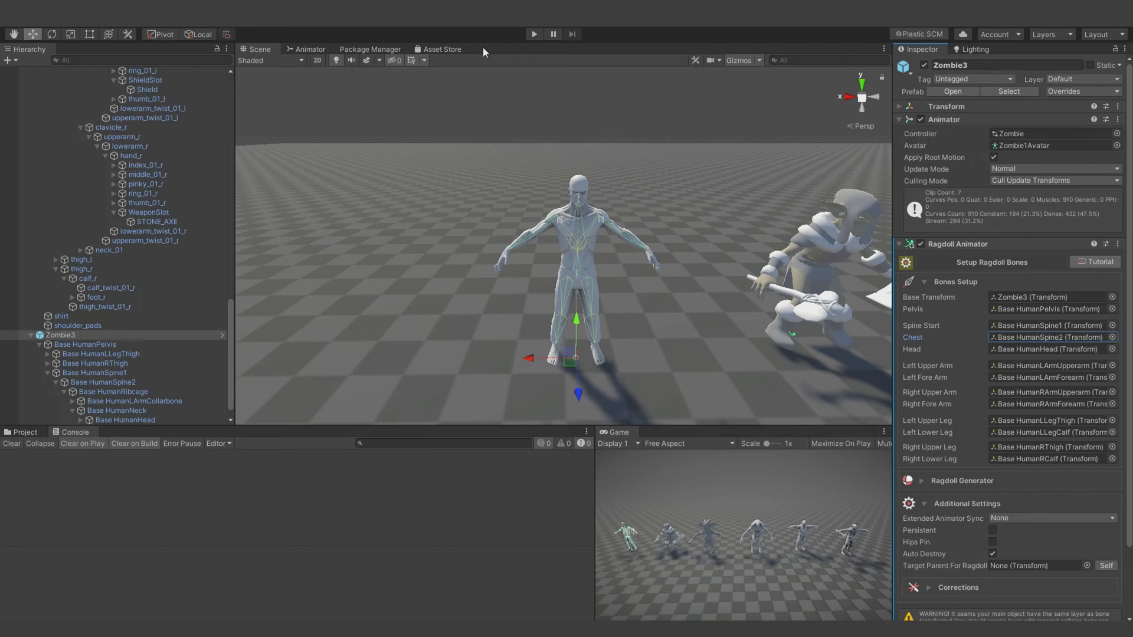
click(534, 34)
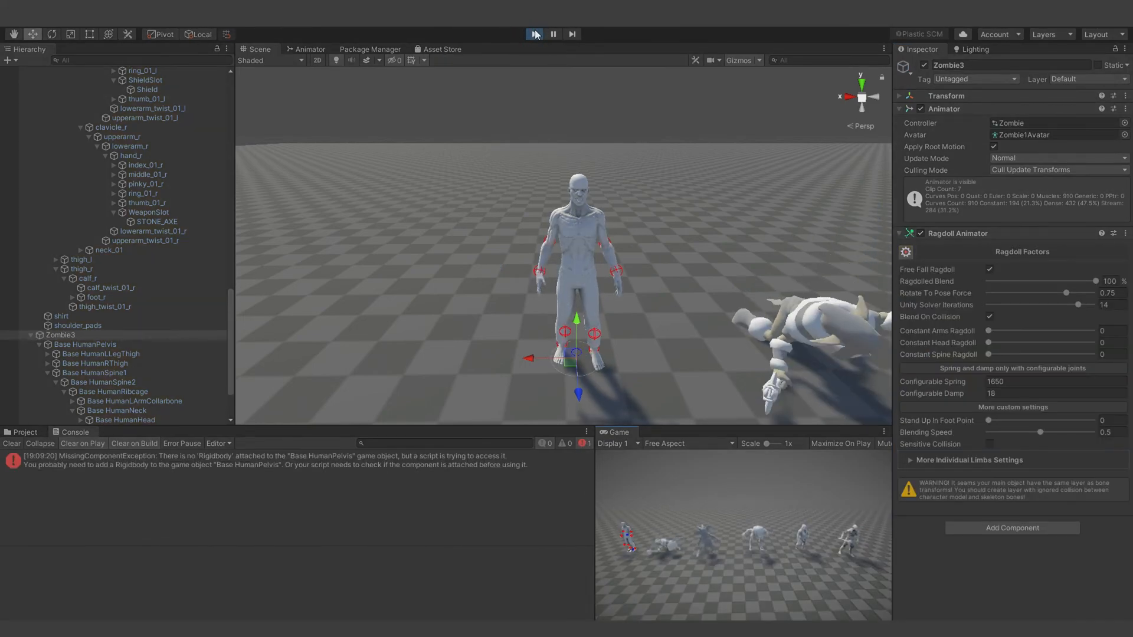